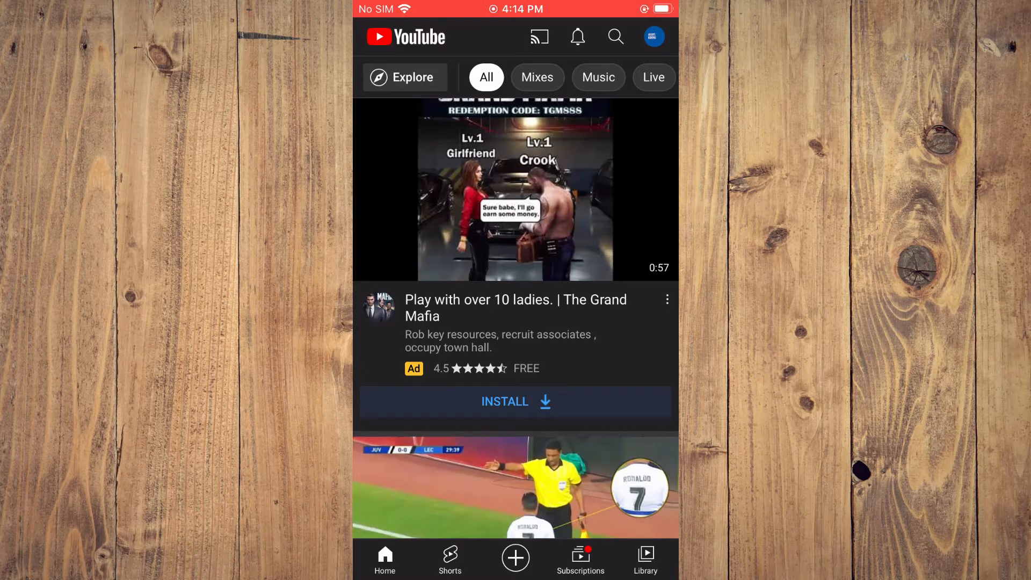
Mark the Ronaldo Moments video in the home feed as Not interested.
{"action": "scroll", "scroll_direction": "down", "scroll_amount": 3}
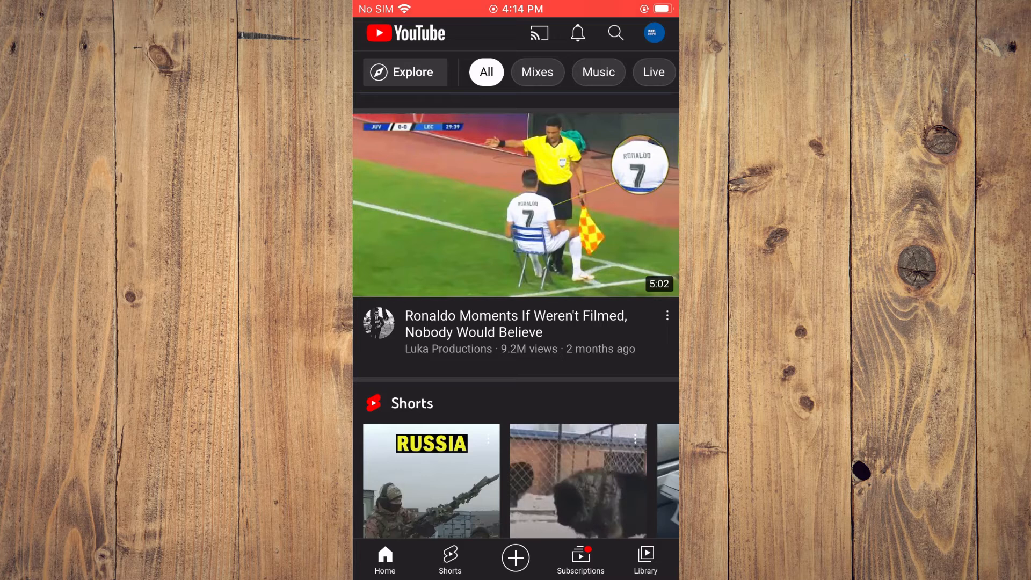
{"action": "left_click", "coordinate": [667, 316]}
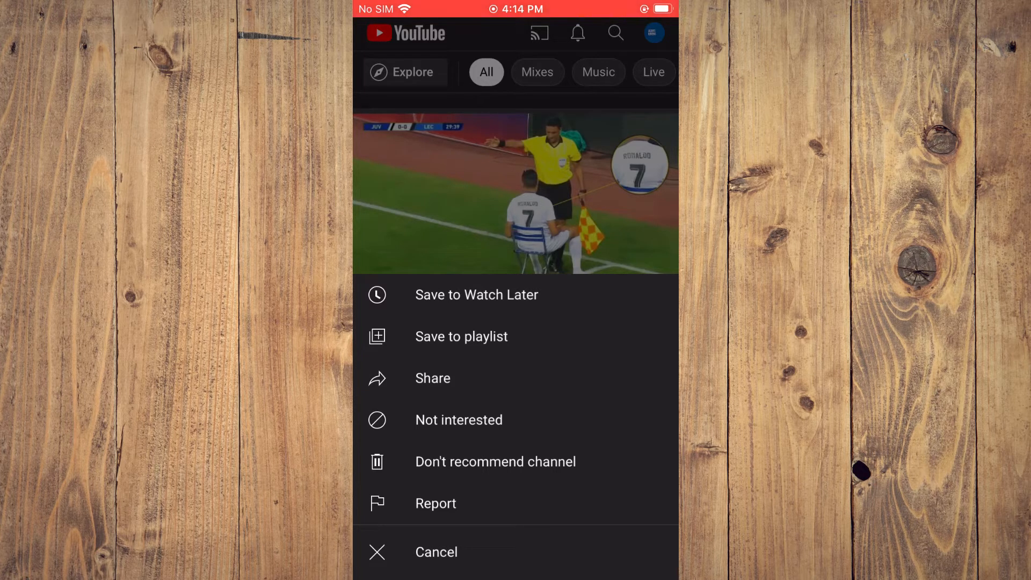
{"action": "left_click", "coordinate": [458, 420]}
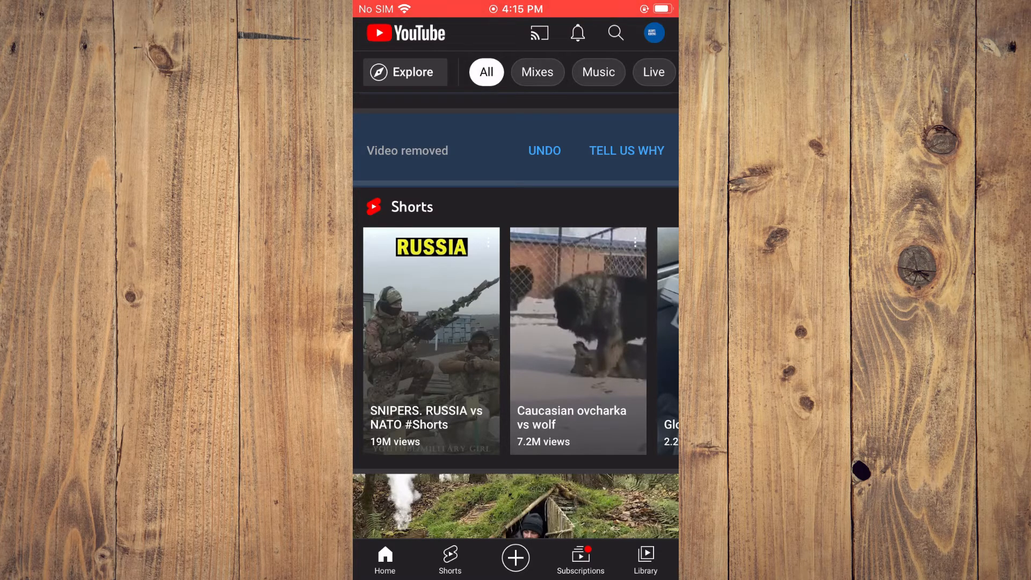
Go from the account menu to Settings, then Notifications, reaching YouTube's iOS permissions page.
{"action": "left_click", "coordinate": [653, 33]}
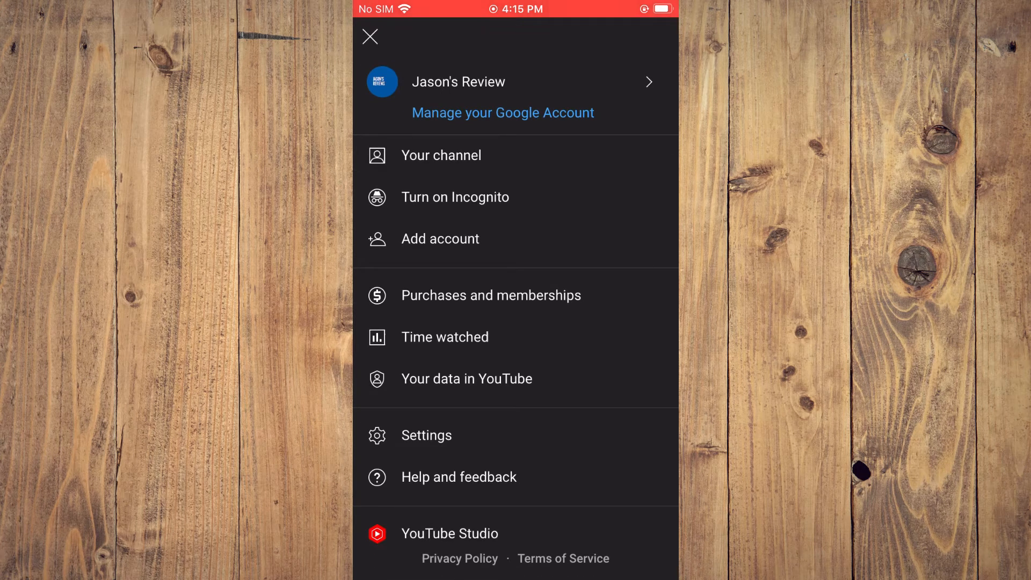
{"action": "left_click", "coordinate": [425, 435]}
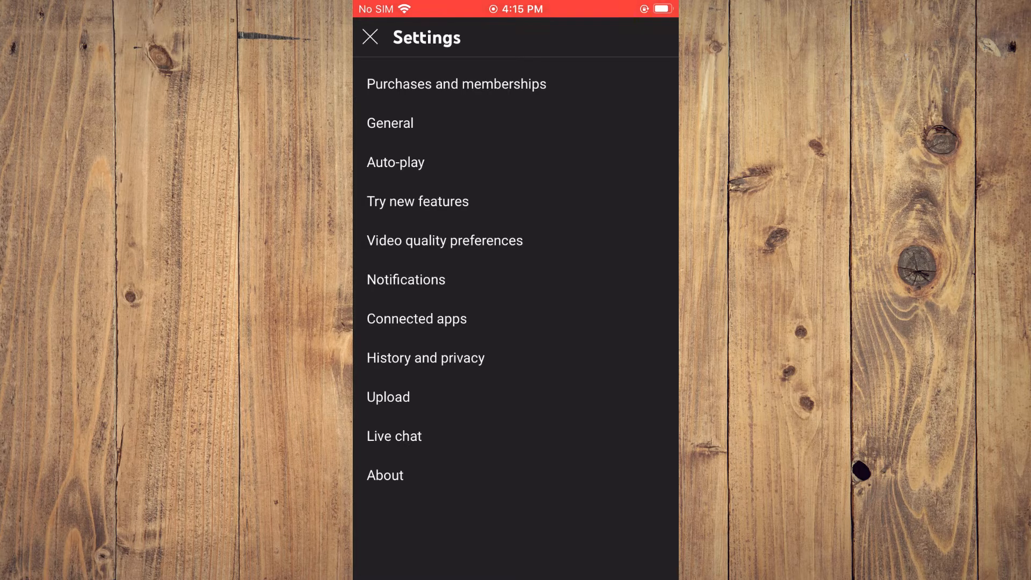
{"action": "left_click", "coordinate": [405, 279]}
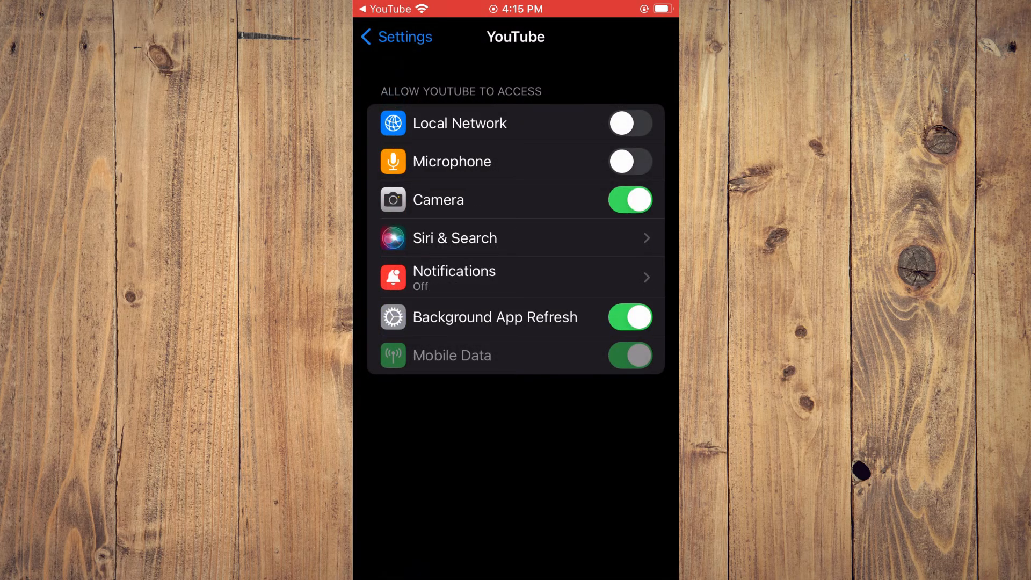
Turn on Allow Notifications for YouTube in iOS Settings.
{"action": "left_click", "coordinate": [520, 277]}
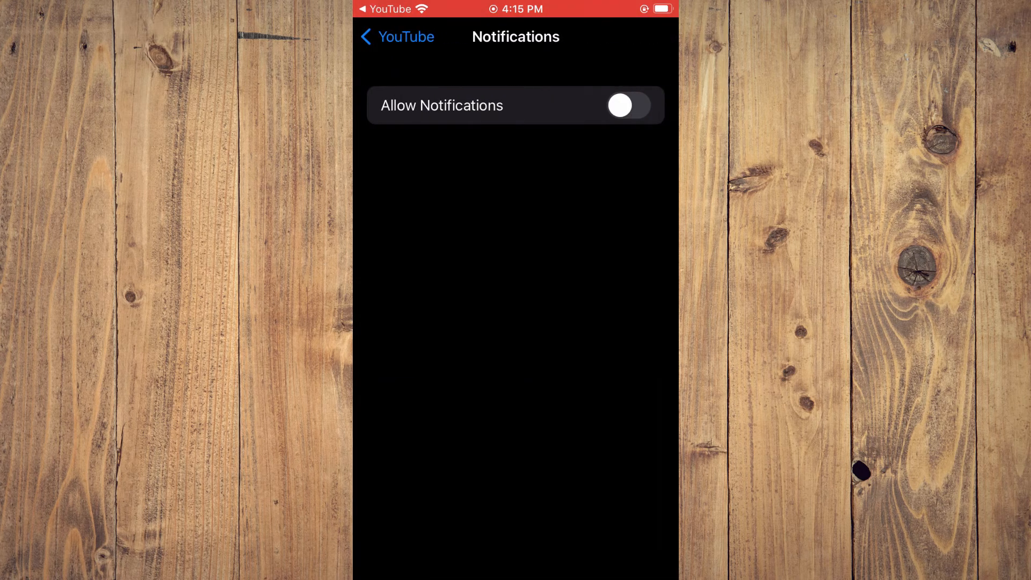
{"action": "left_click", "coordinate": [627, 106]}
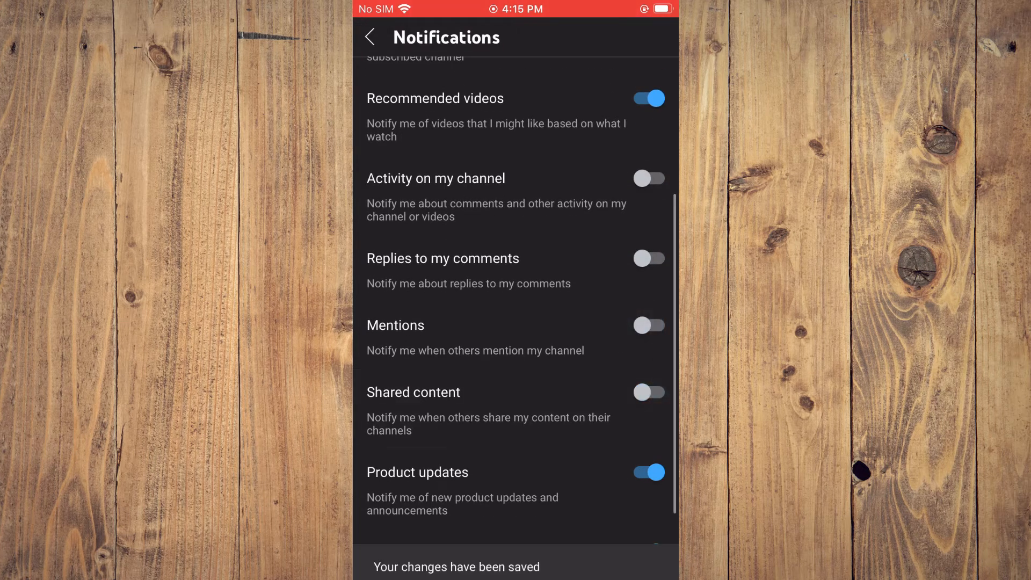
Switch off the Watch on TV notification toggle in YouTube's notification settings.
{"action": "scroll", "scroll_direction": "down", "scroll_amount": 3}
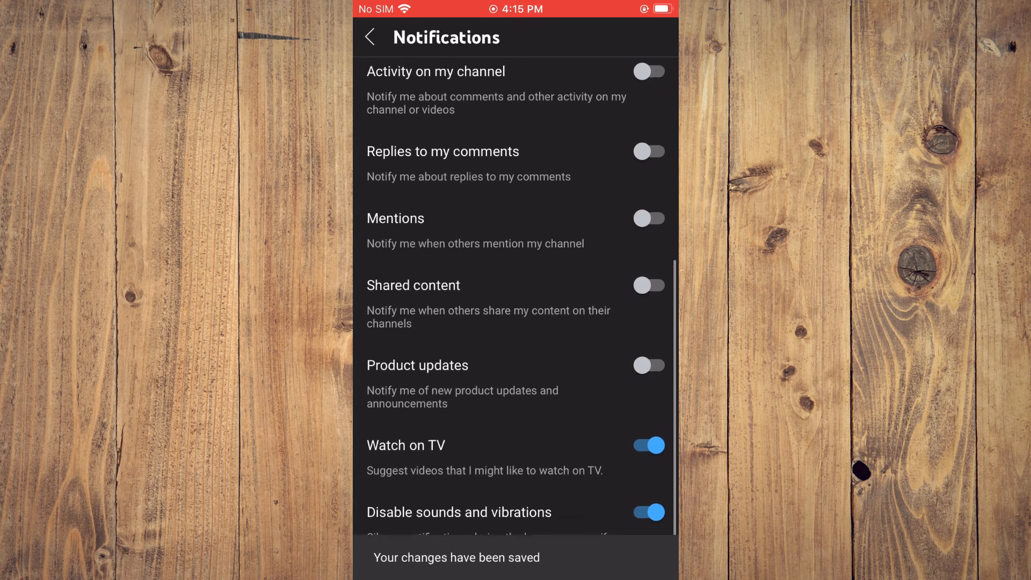
{"action": "left_click", "coordinate": [648, 445]}
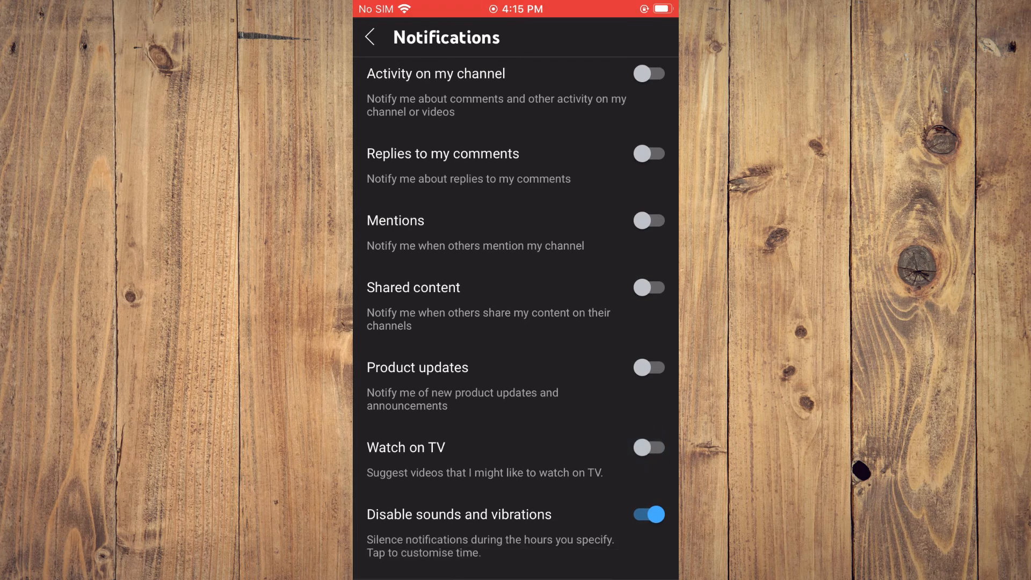
{"action": "scroll", "scroll_direction": "up", "scroll_amount": 3}
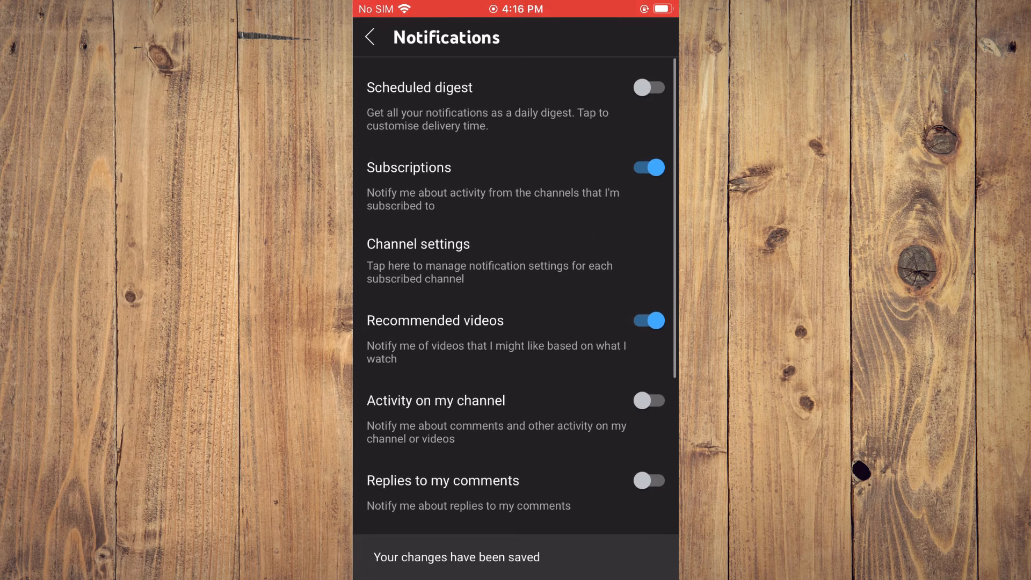